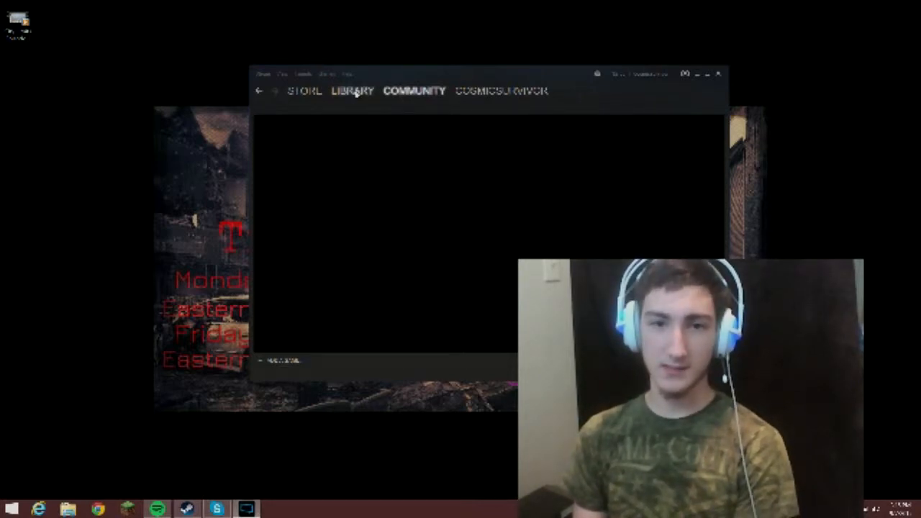
Step: Visit the ARK page in the Library, then the Store front page; both load properly
left_click(351, 91)
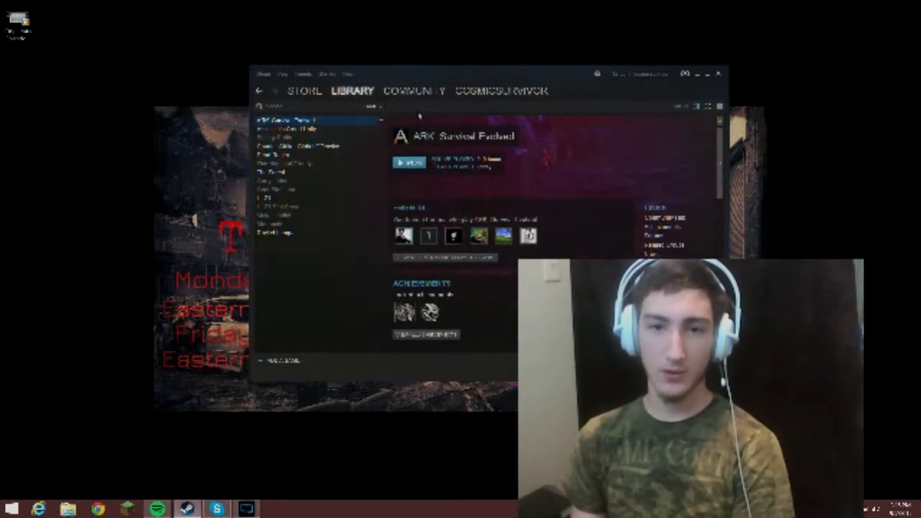
left_click(304, 90)
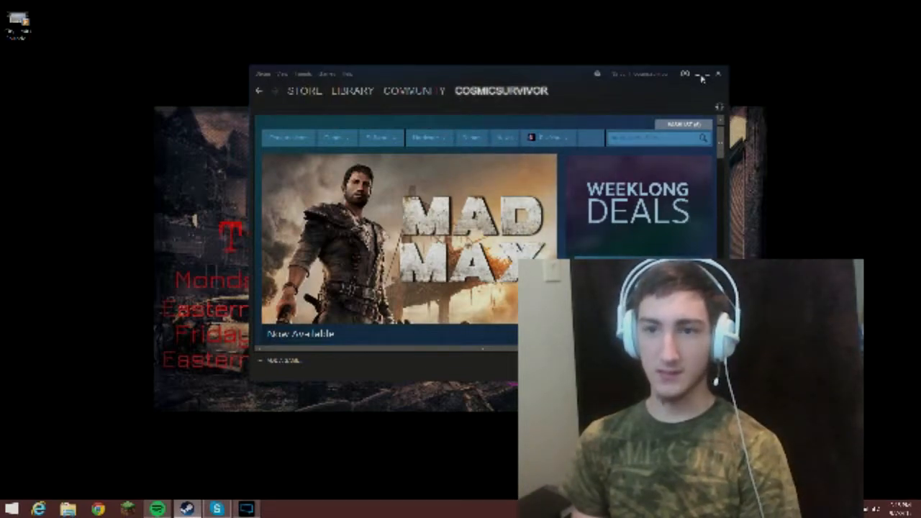
Step: Maximize the Steam window so the Store front page fills the screen
left_click(707, 75)
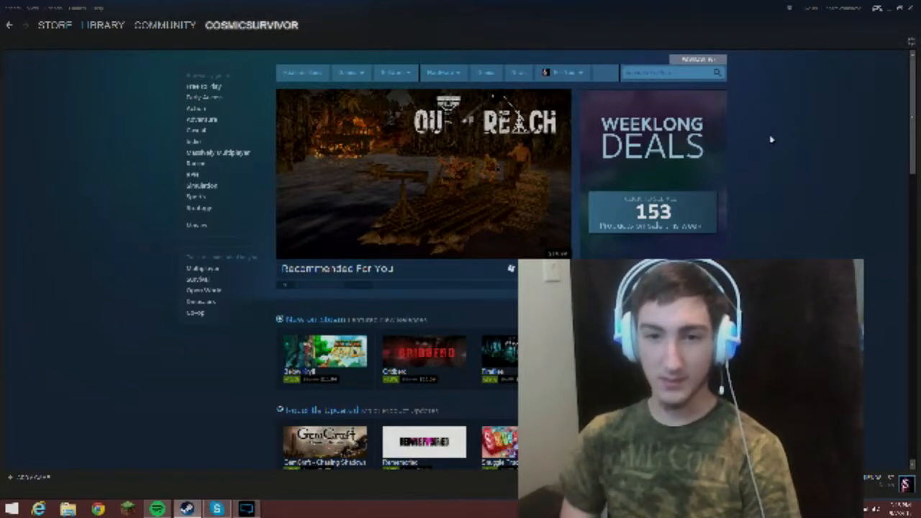
Step: Switch to the Community section, which stays completely black
left_click(164, 24)
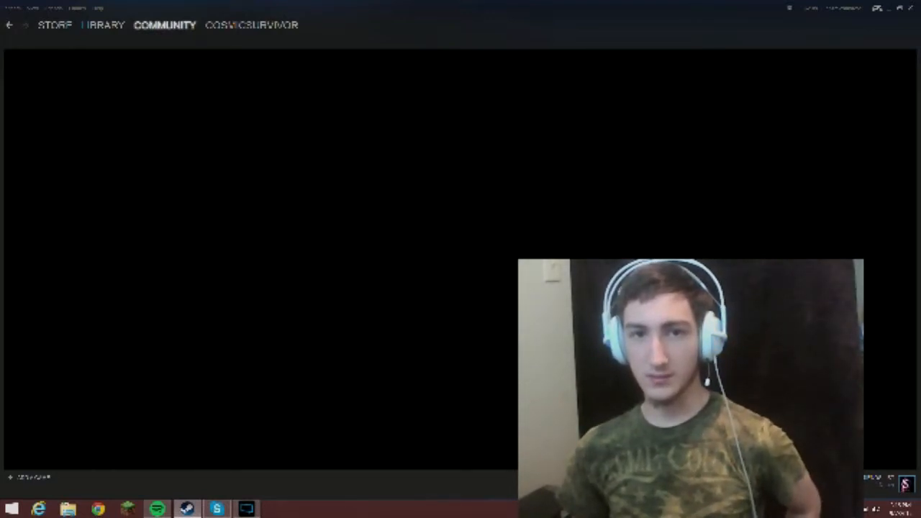
Step: Go back to the Store front page, which loads with featured games and deals
left_click(54, 24)
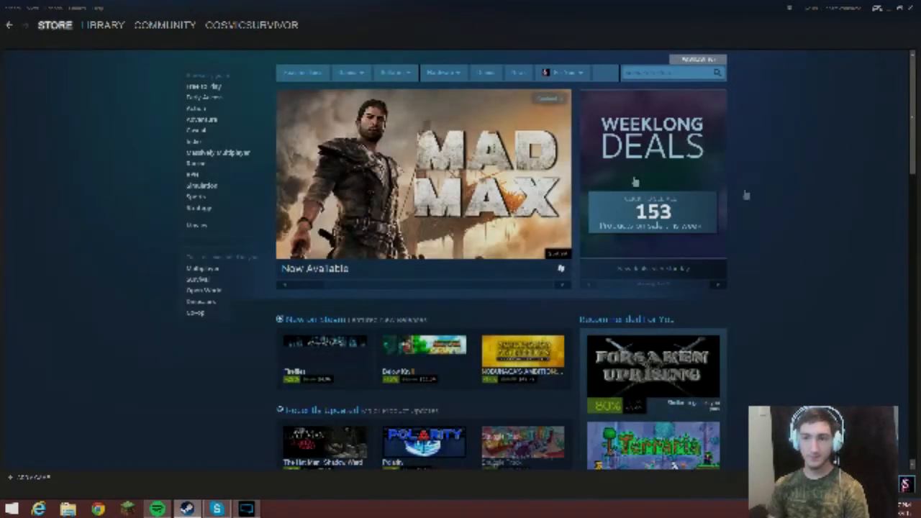
mouse_move(791, 204)
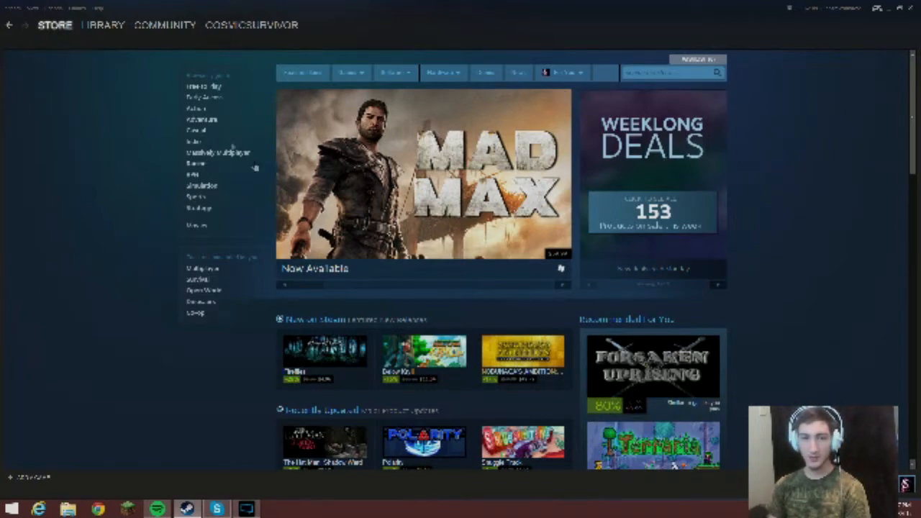
Step: Visit the profile page, which stays blank, then show its subpage dropdown
left_click(104, 24)
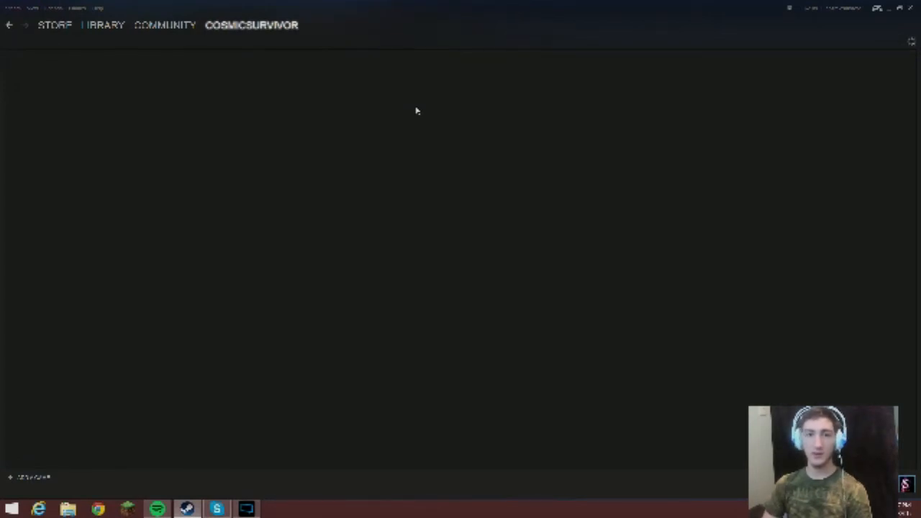
left_click(250, 24)
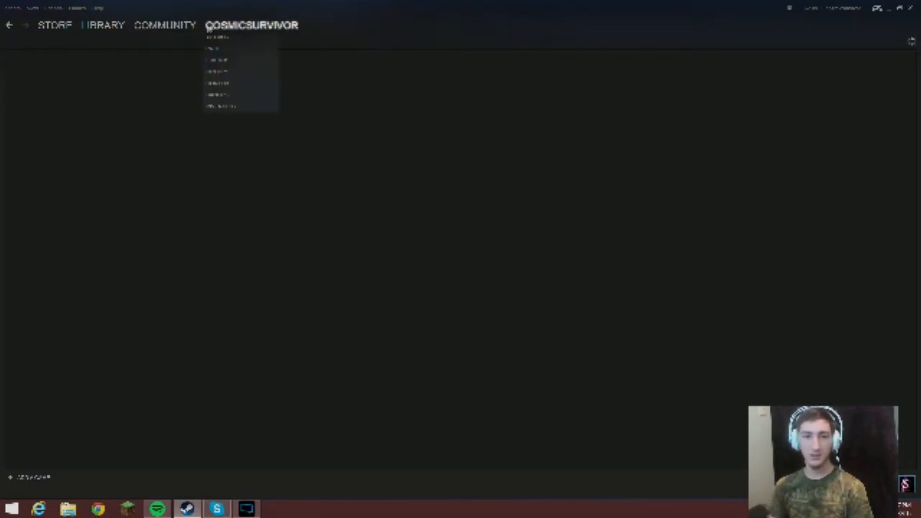